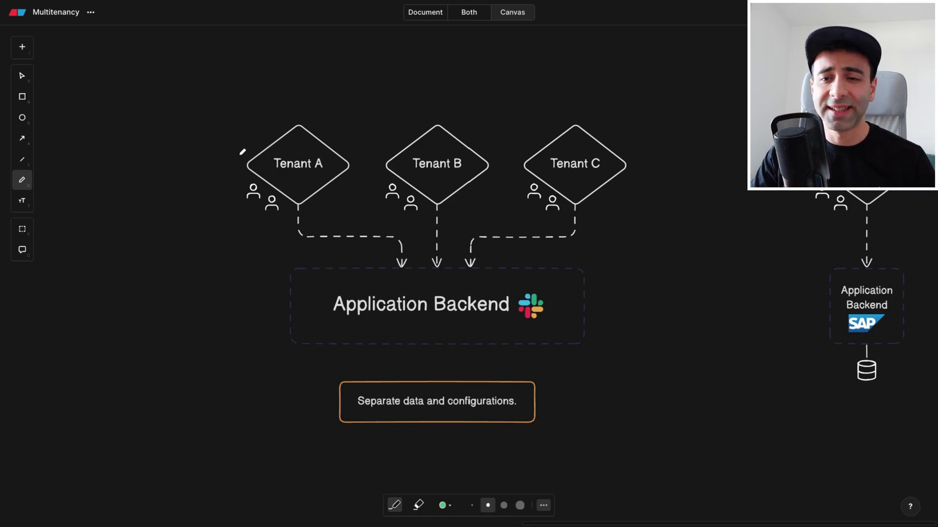
- Draw a green loop around Tenant A's user icons on the shared backend diagram
{"action": "left_click_drag", "start_coordinate": [242, 151], "coordinate": [287, 234]}
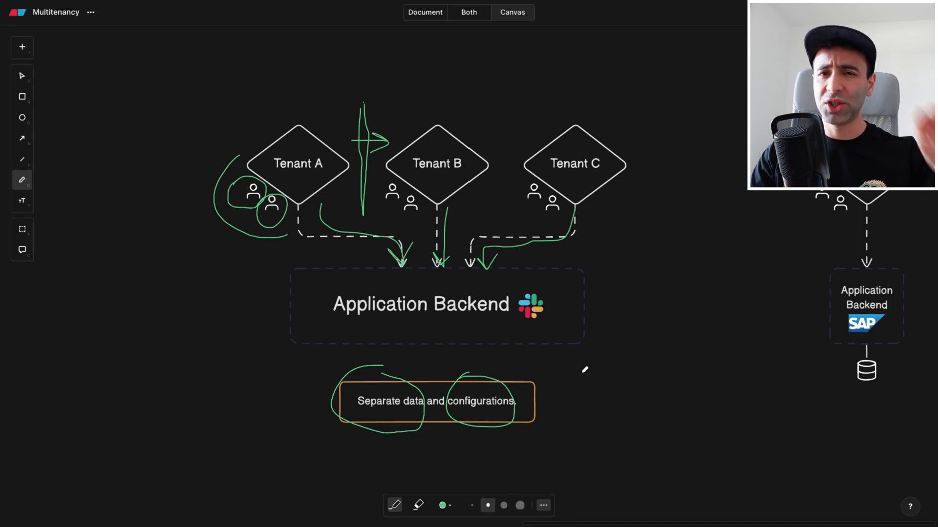
{"action": "mouse_move", "coordinate": [674, 359]}
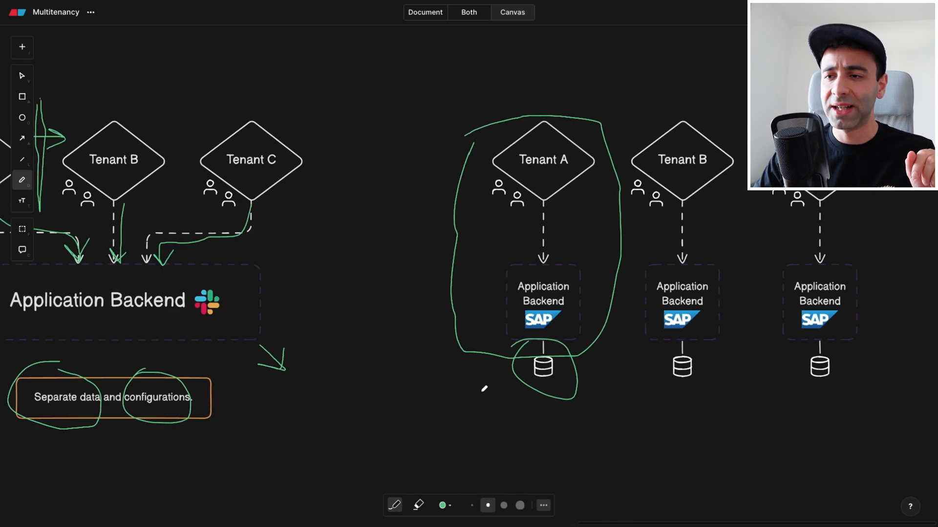
- Pan right to the single-tenant diagram with Tenant A's backend and database
{"action": "scroll", "scroll_direction": "right", "scroll_amount": 3}
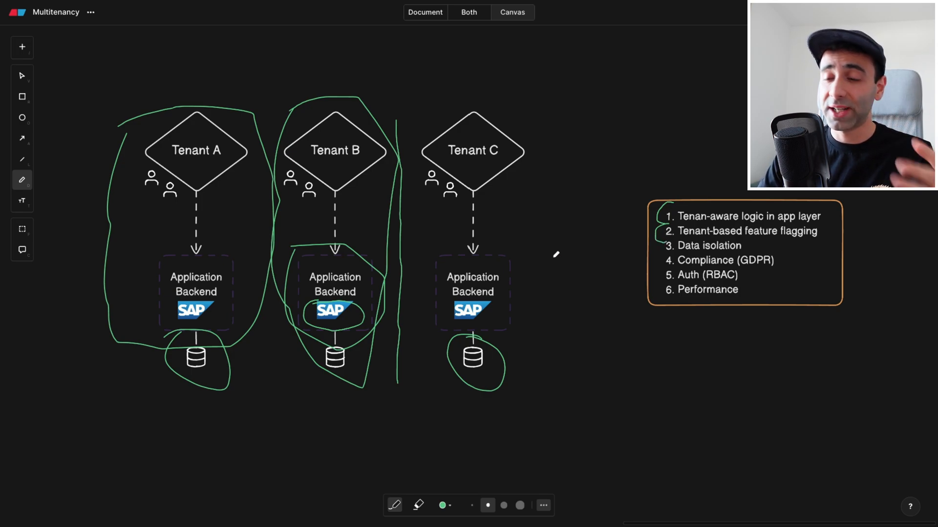
{"action": "mouse_move", "coordinate": [669, 239]}
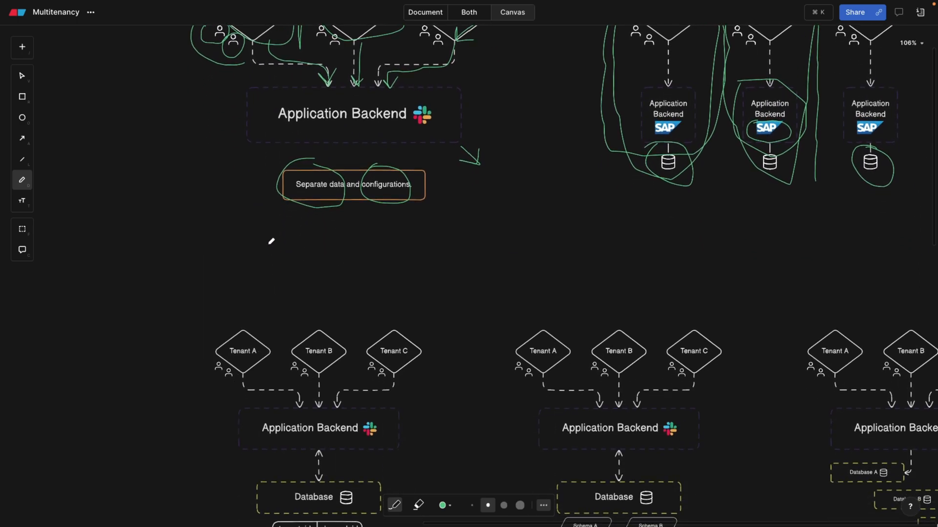
- Scroll the canvas to show the annotated diagrams above the three database layouts
{"action": "scroll", "scroll_direction": "down", "scroll_amount": 3}
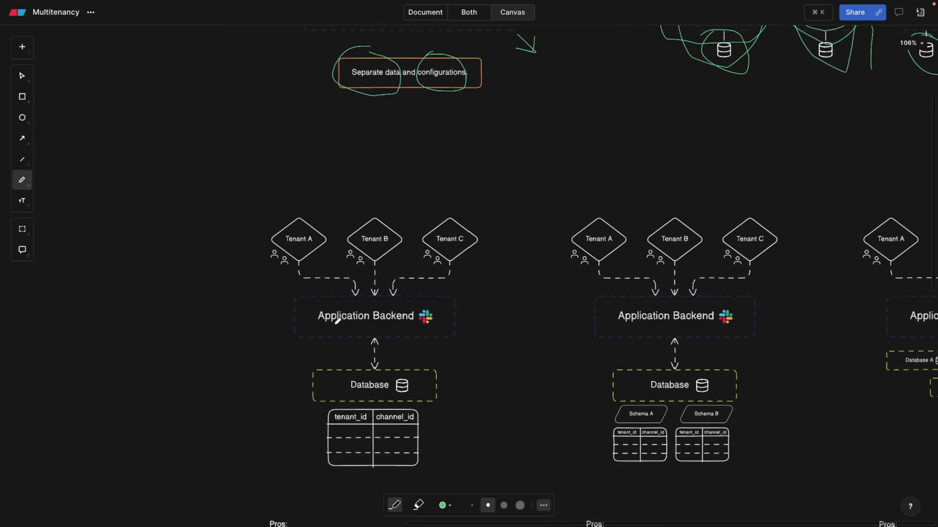
{"action": "scroll", "scroll_direction": "up", "scroll_amount": 3}
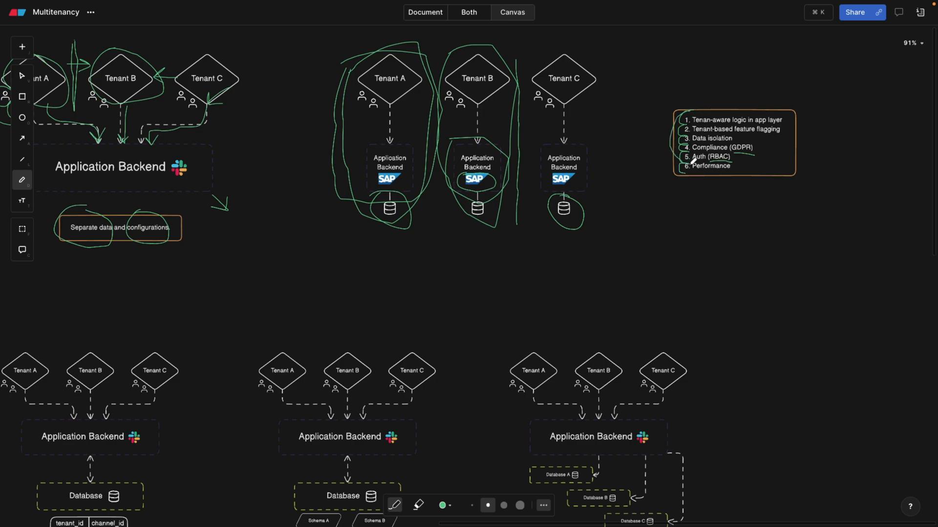
{"action": "scroll", "scroll_direction": "down", "scroll_amount": 3}
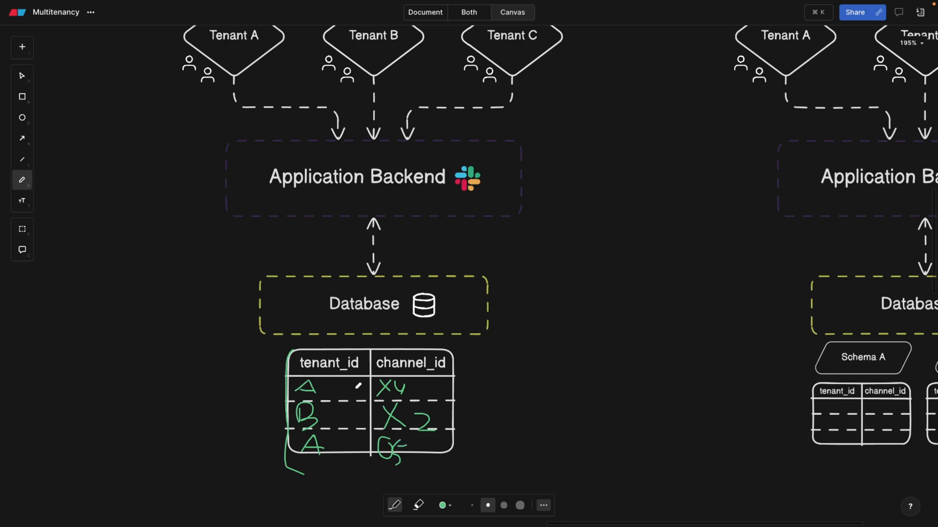
- Scroll down past the shared-database table toward the pros and cons notes
{"action": "scroll", "scroll_direction": "down", "scroll_amount": 3}
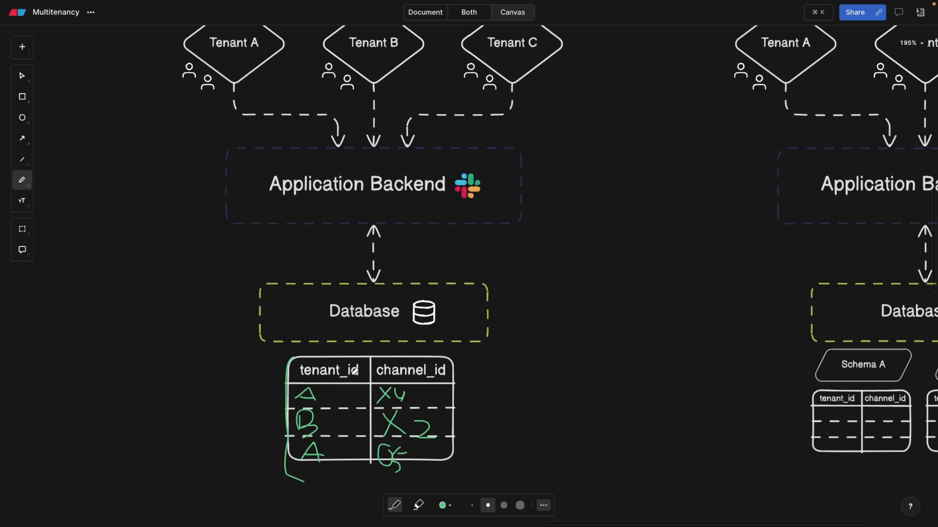
{"action": "scroll", "scroll_direction": "down", "scroll_amount": 3}
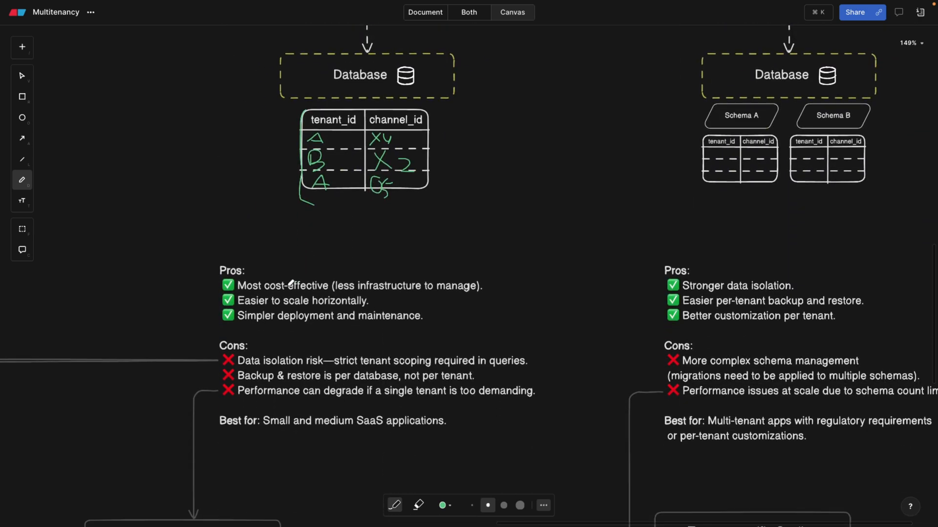
{"action": "mouse_move", "coordinate": [300, 243]}
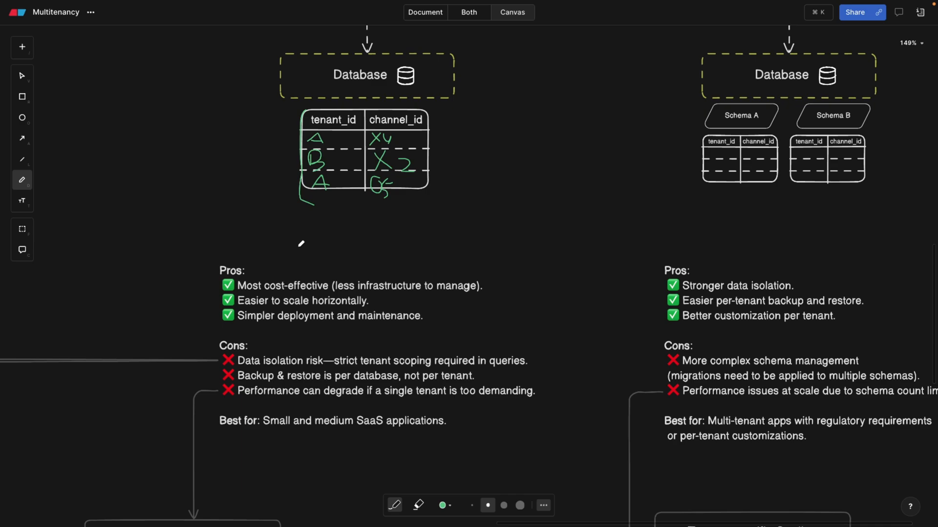
{"action": "mouse_move", "coordinate": [257, 293]}
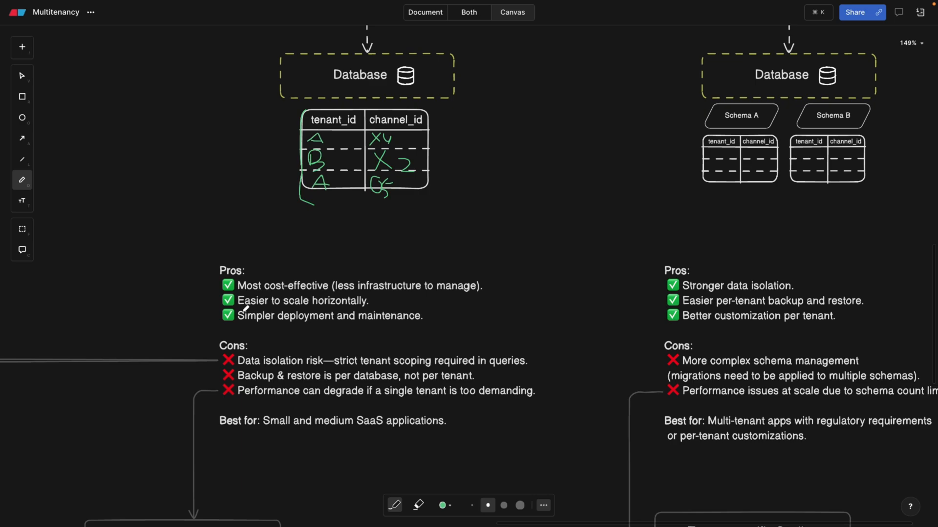
- Scroll through the shared-database and schema-per-tenant pros and cons
{"action": "scroll", "scroll_direction": "down", "scroll_amount": 3}
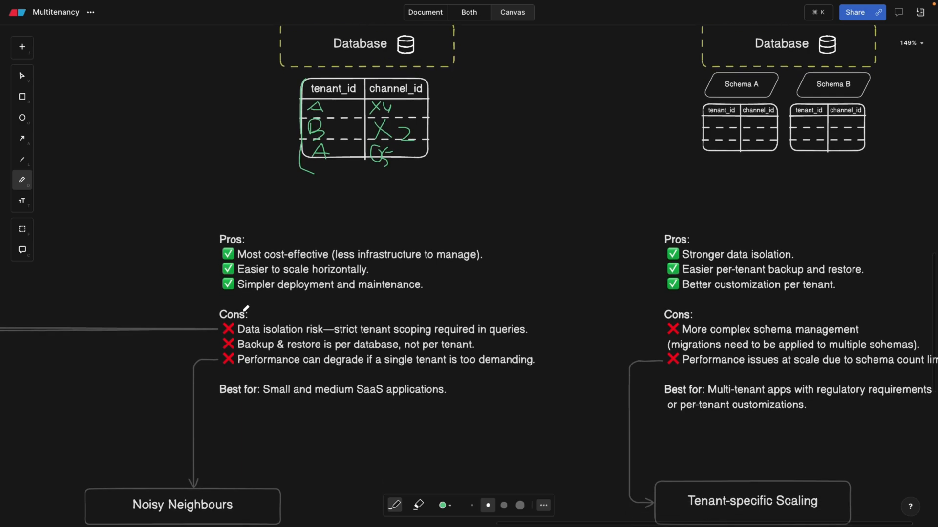
{"action": "scroll", "scroll_direction": "up", "scroll_amount": 3}
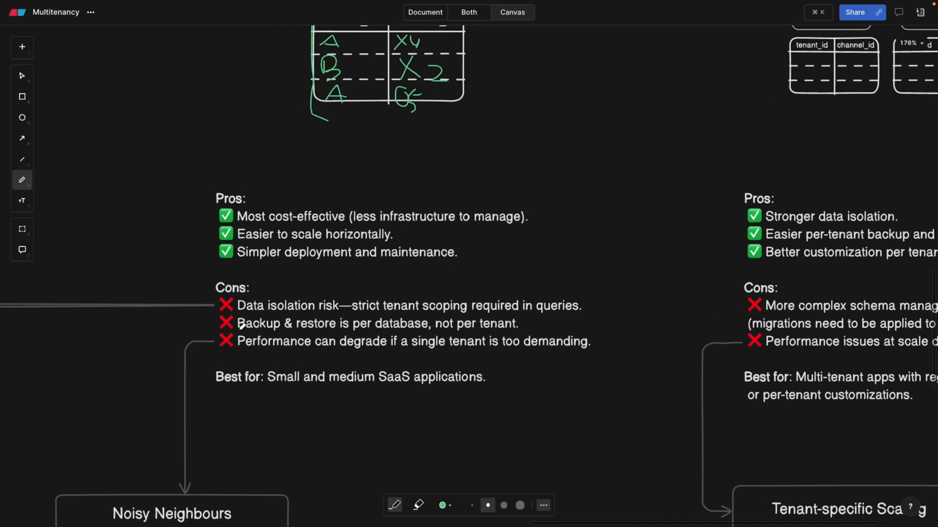
{"action": "scroll", "scroll_direction": "down", "scroll_amount": 3}
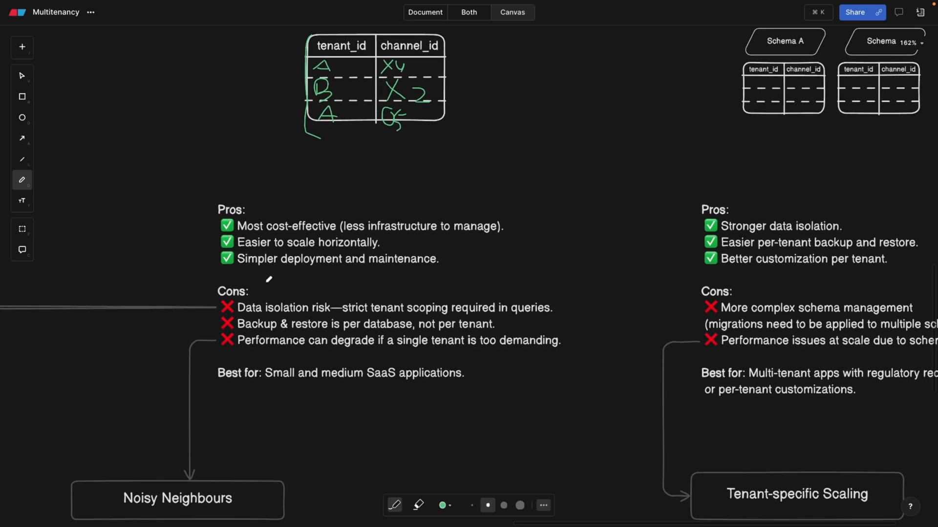
{"action": "scroll", "scroll_direction": "up", "scroll_amount": 3}
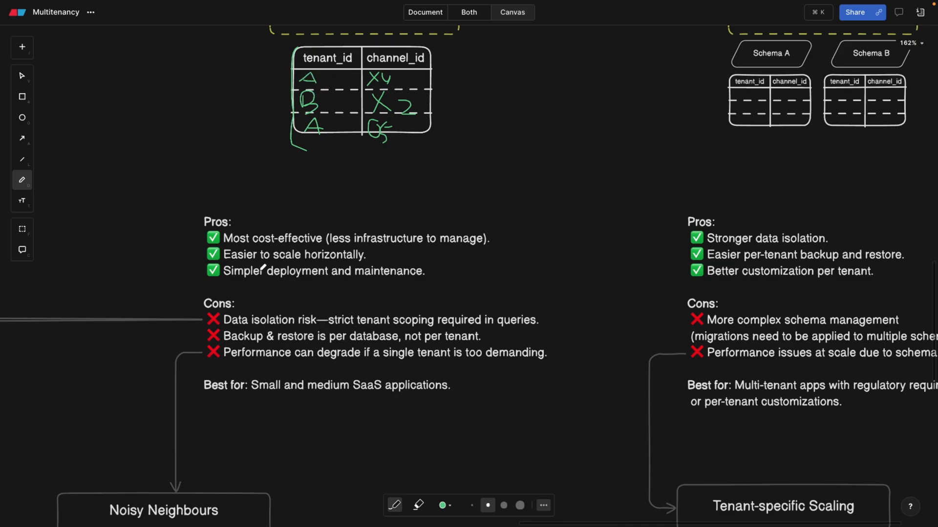
{"action": "scroll", "scroll_direction": "down", "scroll_amount": 3}
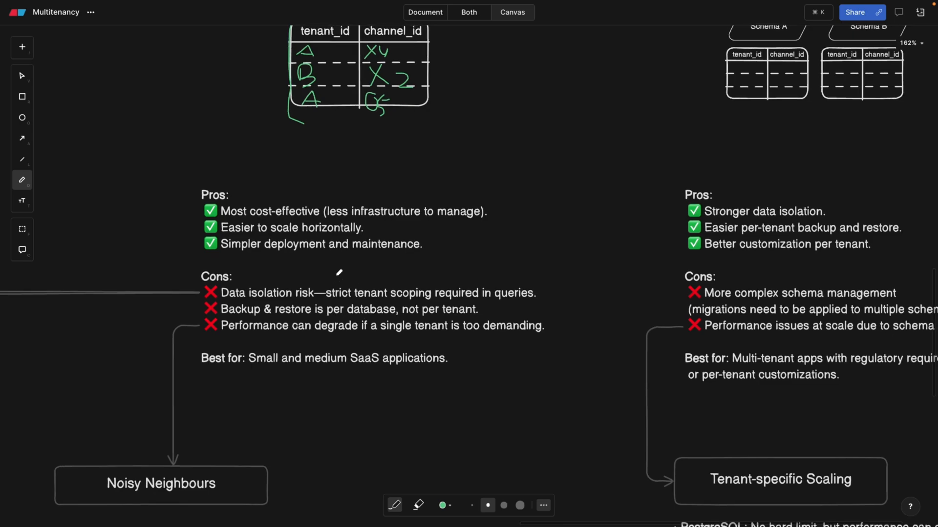
{"action": "scroll", "scroll_direction": "up", "scroll_amount": 3}
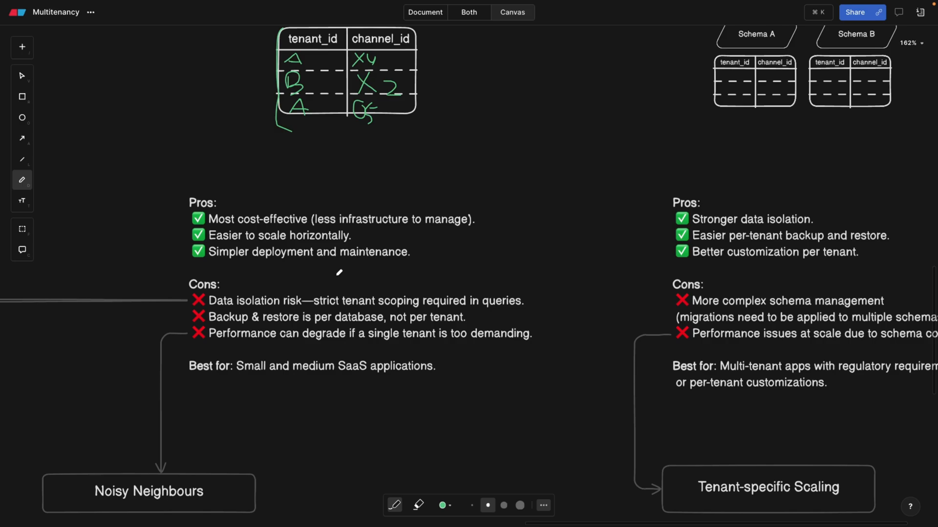
{"action": "scroll", "scroll_direction": "down", "scroll_amount": 3}
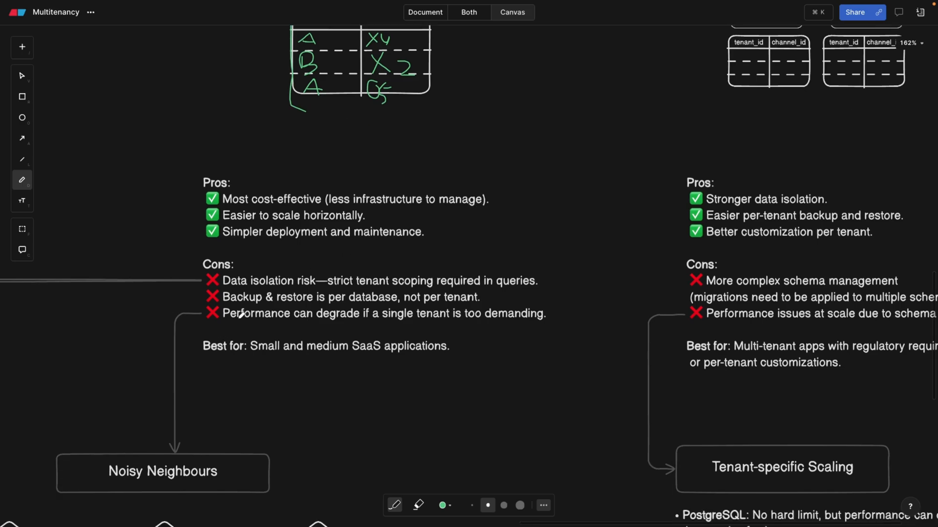
{"action": "mouse_move", "coordinate": [370, 320]}
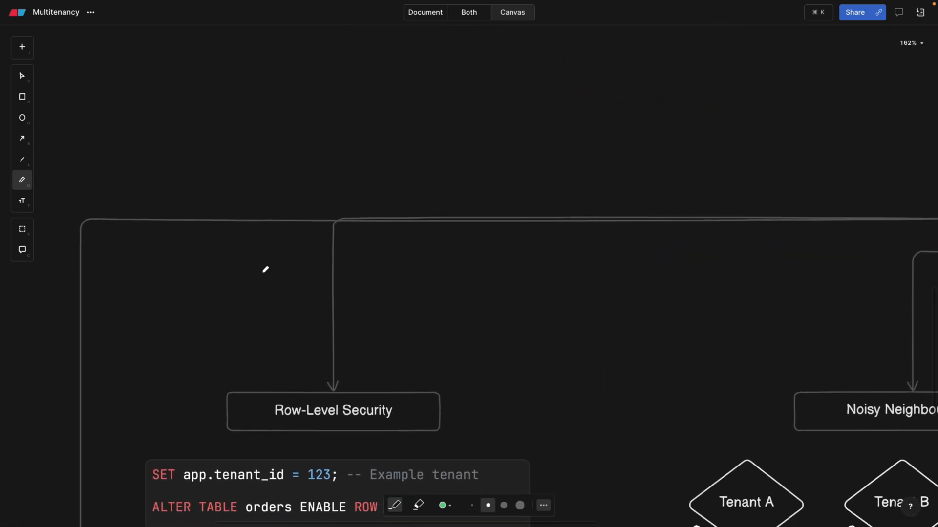
- Scroll down to the Row-Level Security box with its SET app.tenant_id SQL snippet
{"action": "scroll", "scroll_direction": "down", "scroll_amount": 3}
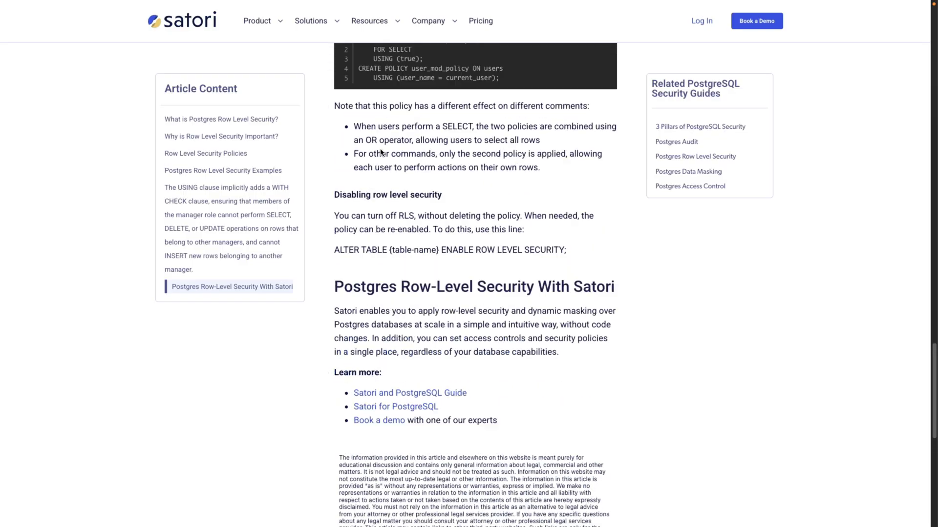
- Read the Satori Postgres RLS article, briefly highlighting 'Postgres', then show the open tabs
{"action": "scroll", "scroll_direction": "up", "scroll_amount": 3}
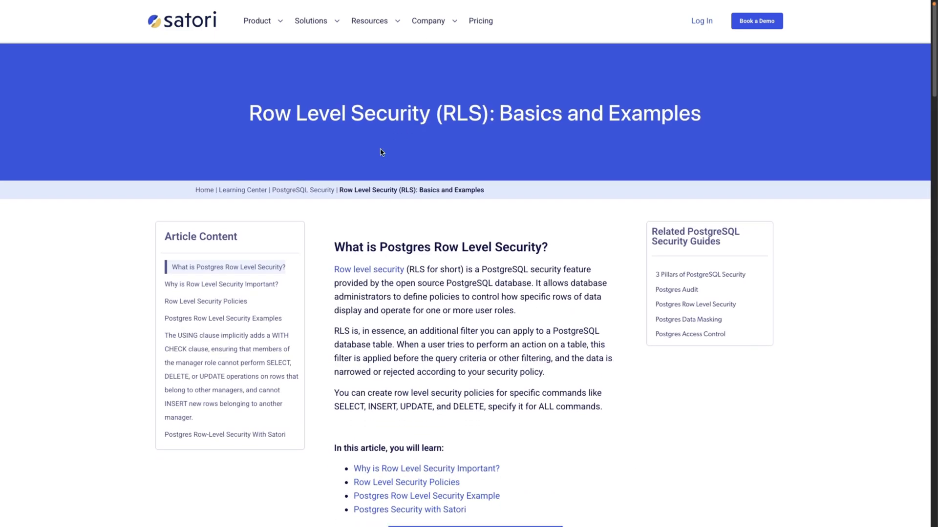
{"action": "scroll", "scroll_direction": "down", "scroll_amount": 3}
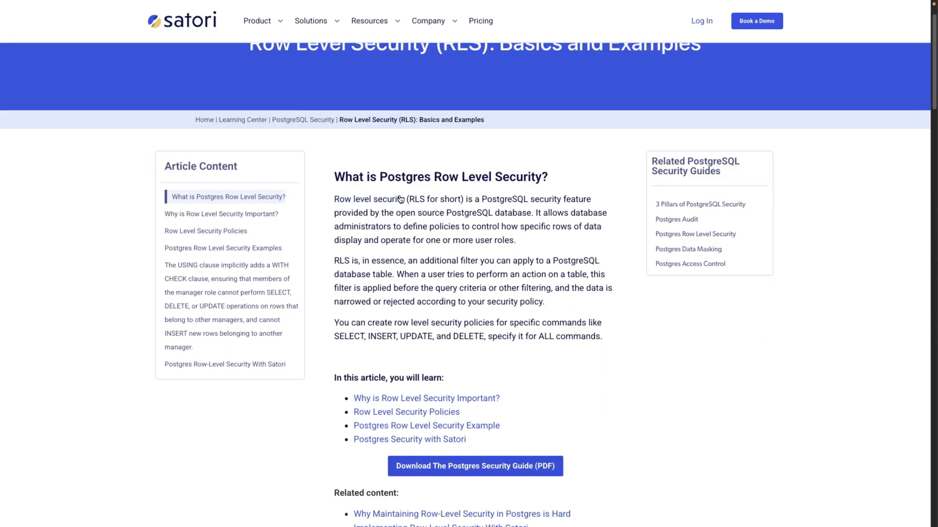
{"action": "double_click", "coordinate": [404, 176]}
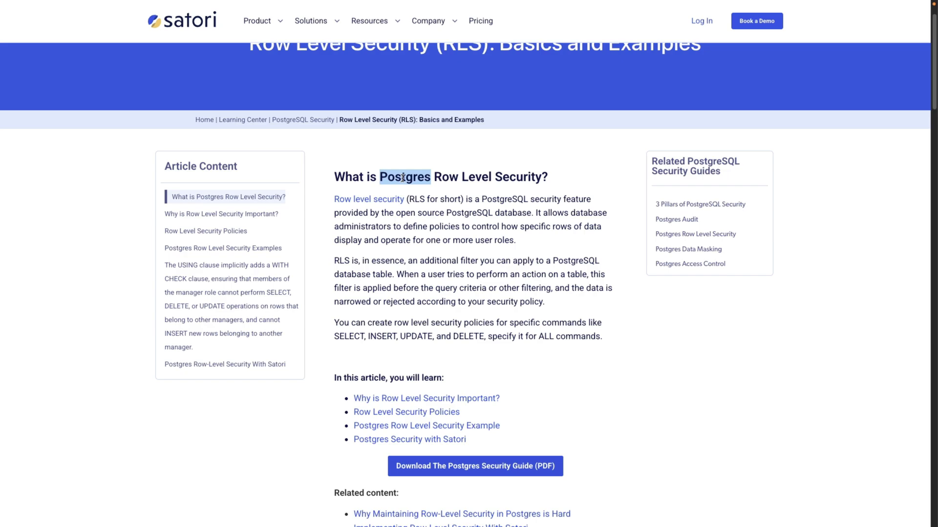
{"action": "left_click", "coordinate": [406, 176]}
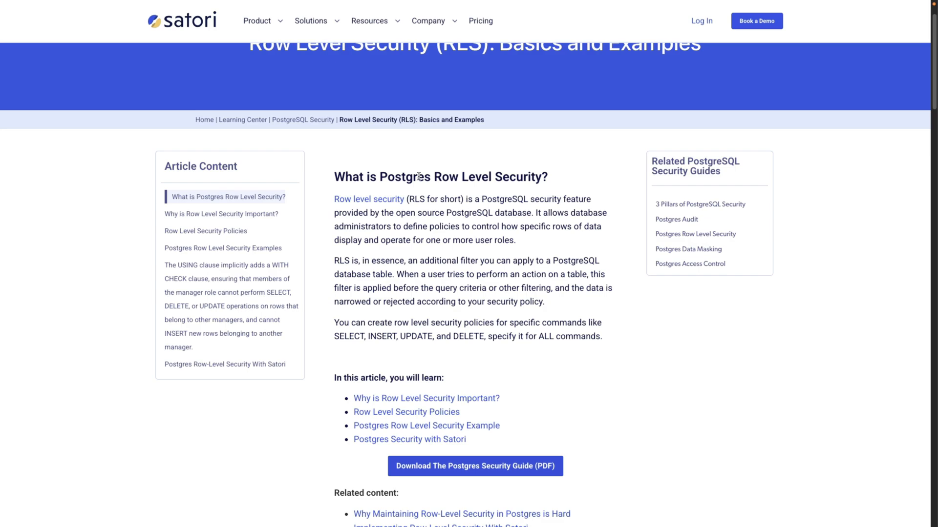
{"action": "scroll", "scroll_direction": "down", "scroll_amount": 3}
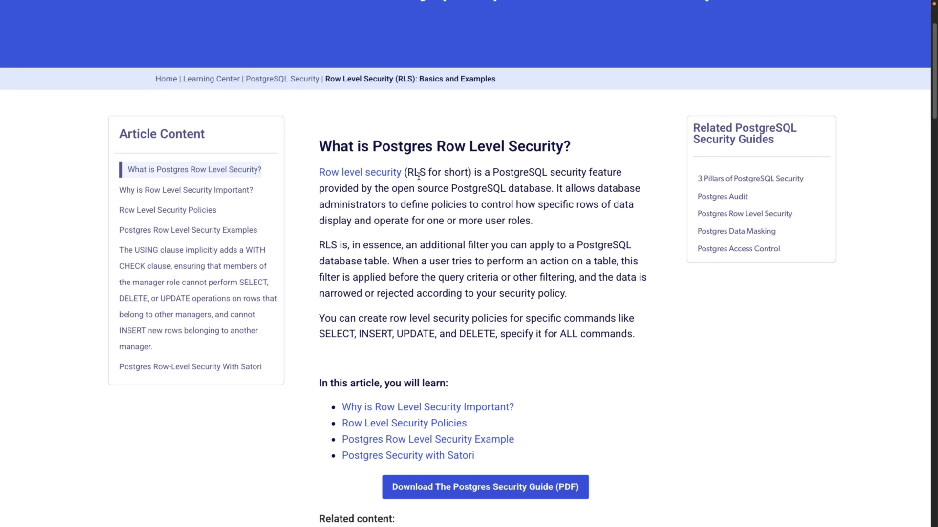
{"action": "left_click", "coordinate": [16, 14]}
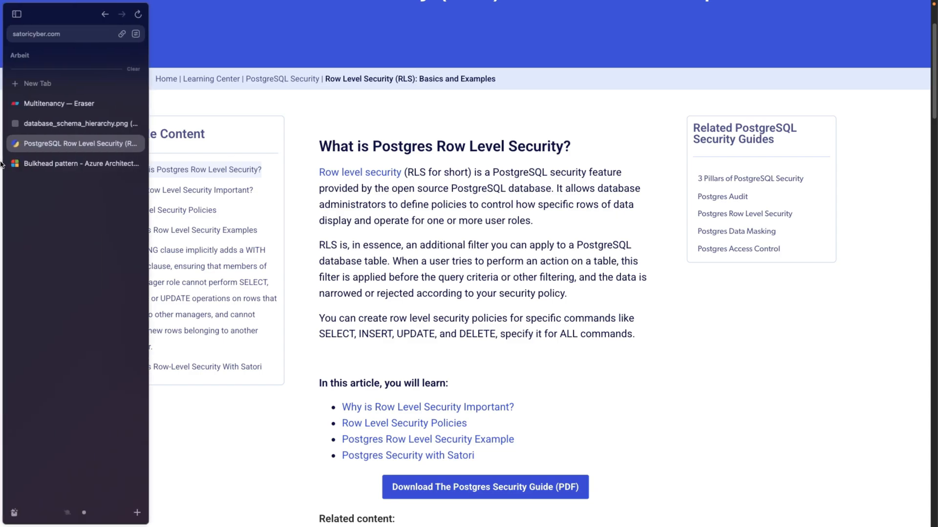
- Return to the Multitenancy — Eraser tab and scroll to the row-level security SQL
{"action": "left_click", "coordinate": [59, 104]}
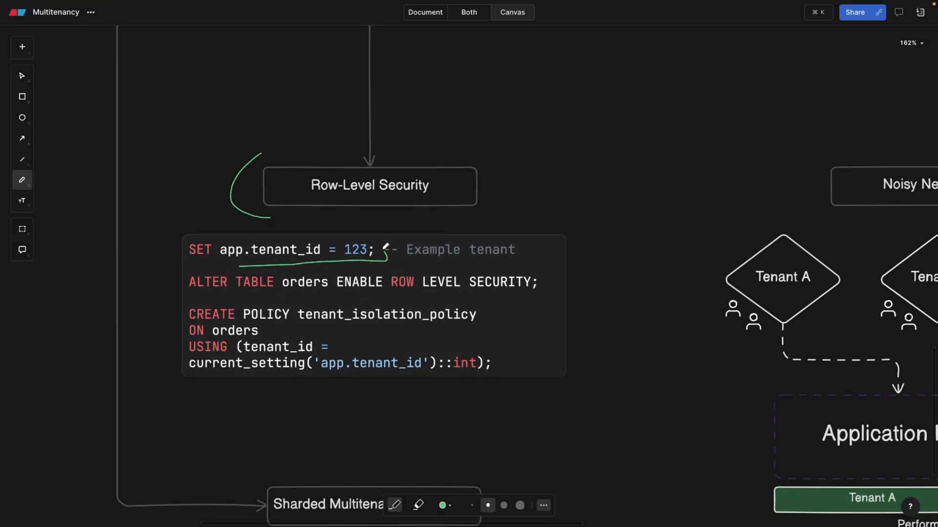
{"action": "scroll", "scroll_direction": "down", "scroll_amount": 3}
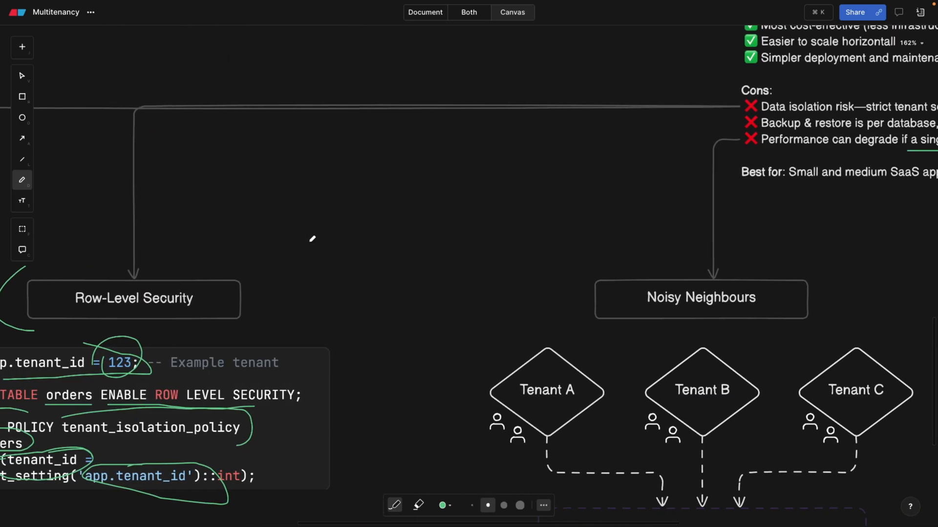
- Pan right and up to the Sharded Multitenant Architecture vertical and horizontal shards
{"action": "scroll", "scroll_direction": "right", "scroll_amount": 3}
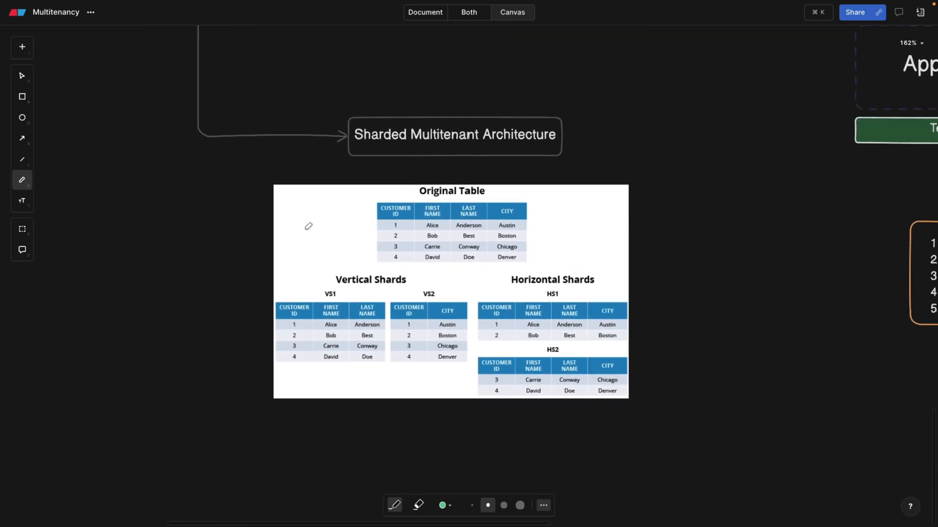
{"action": "scroll", "scroll_direction": "up", "scroll_amount": 3}
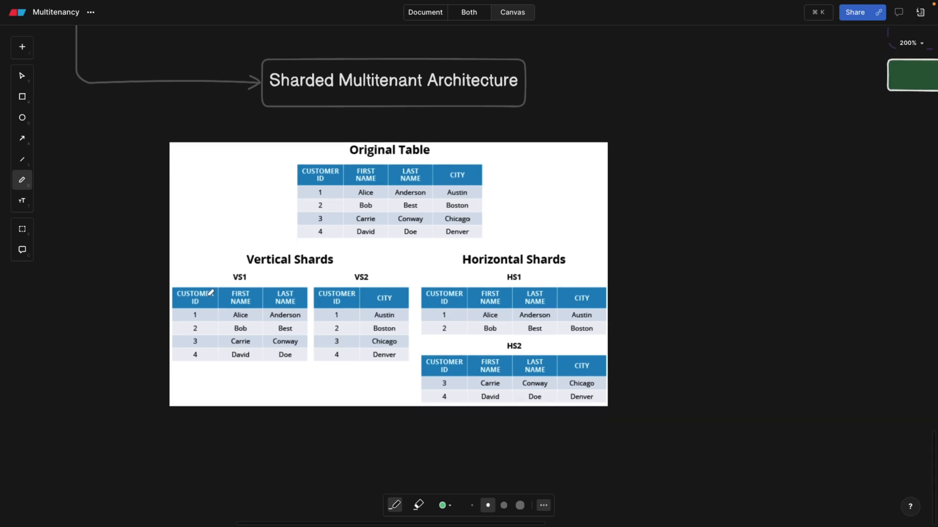
{"action": "mouse_move", "coordinate": [264, 273]}
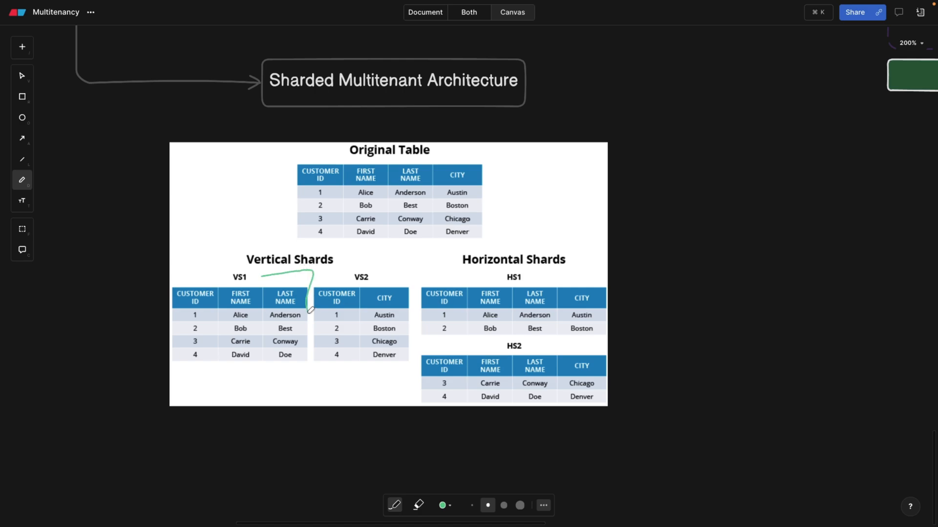
{"action": "mouse_move", "coordinate": [475, 267]}
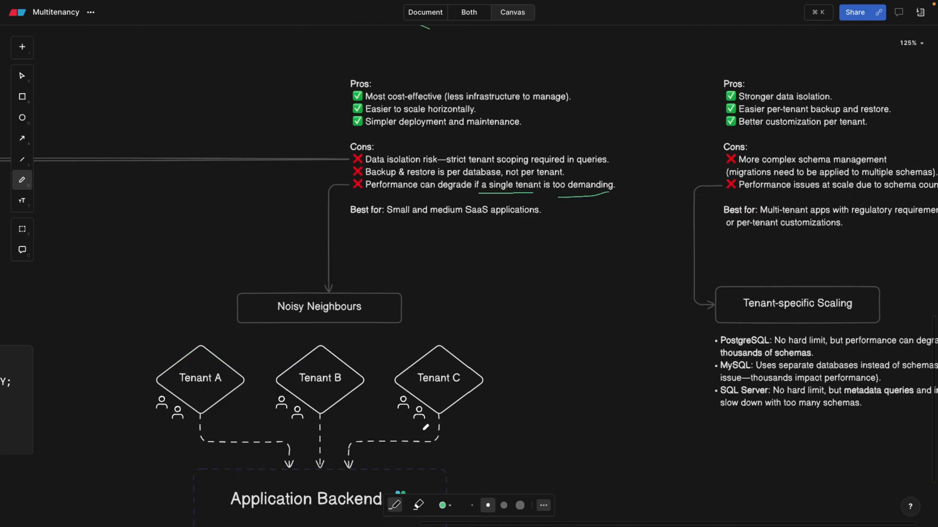
{"action": "mouse_move", "coordinate": [381, 195]}
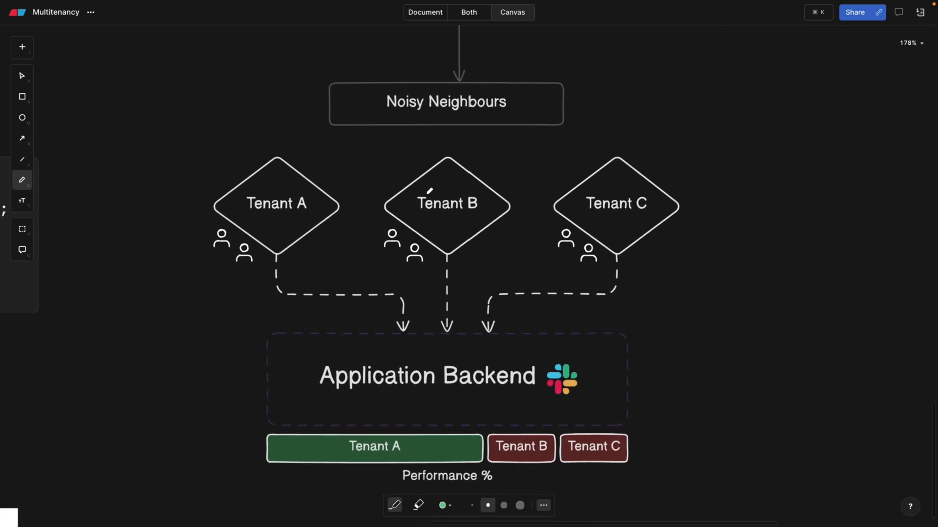
- Scroll past the Noisy Neighbours performance bars to the five mitigation techniques
{"action": "scroll", "scroll_direction": "down", "scroll_amount": 3}
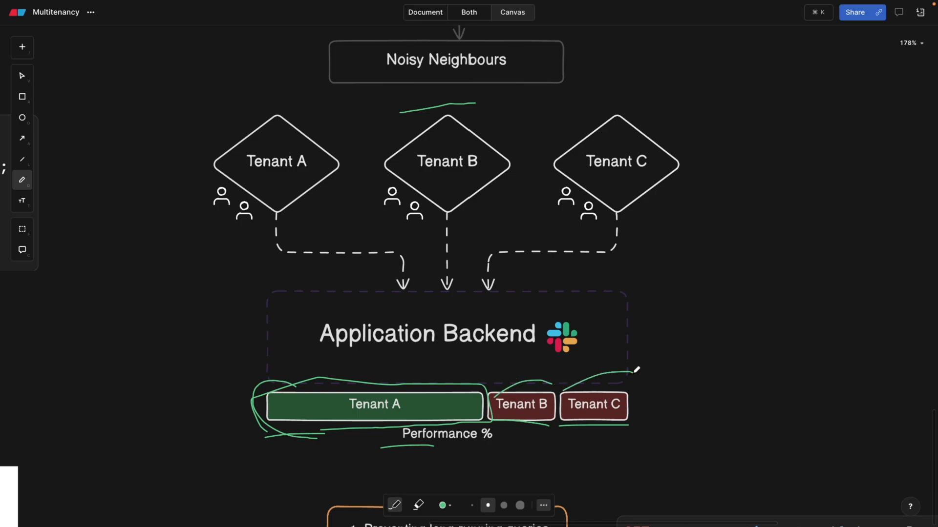
{"action": "scroll", "scroll_direction": "down", "scroll_amount": 3}
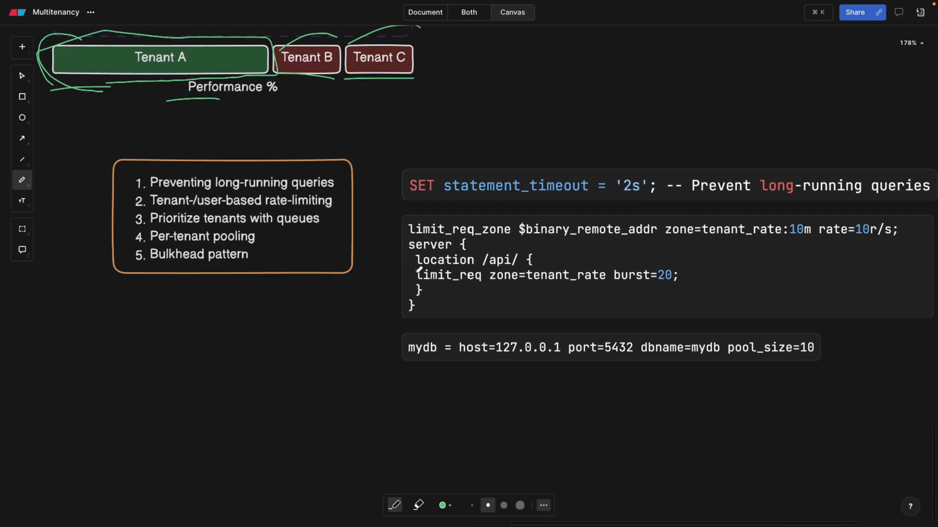
- Underline queue prioritisation item 3, SET statement_timeout and zone=tenant_rate in green
{"action": "scroll", "scroll_direction": "right", "scroll_amount": 3}
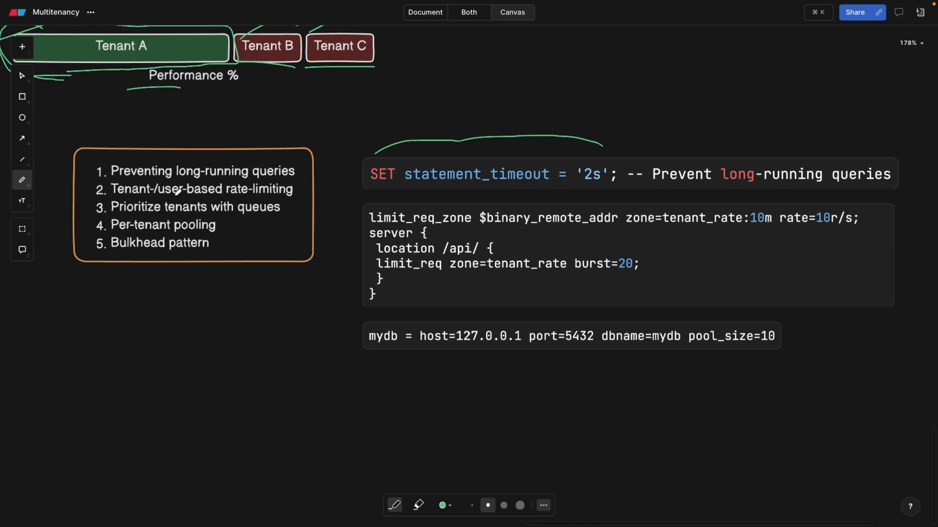
{"action": "mouse_move", "coordinate": [286, 186]}
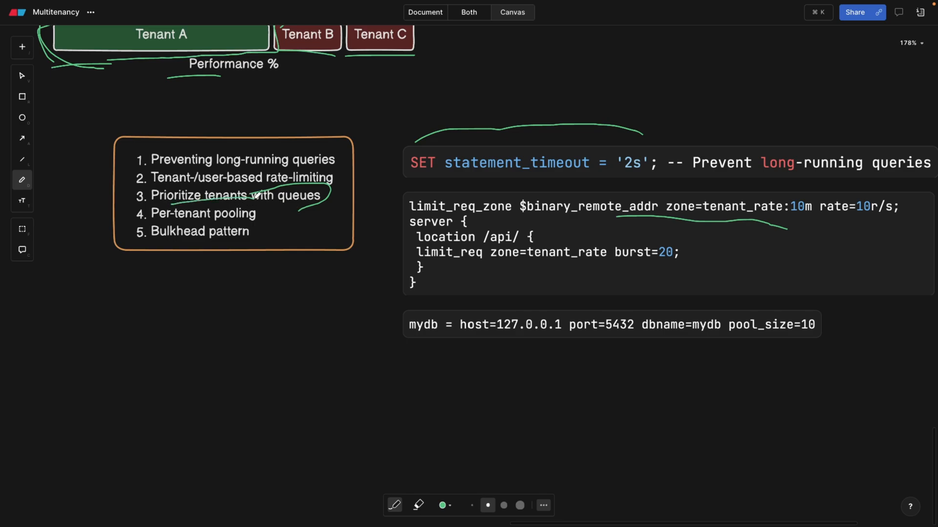
{"action": "scroll", "scroll_direction": "down", "scroll_amount": 3}
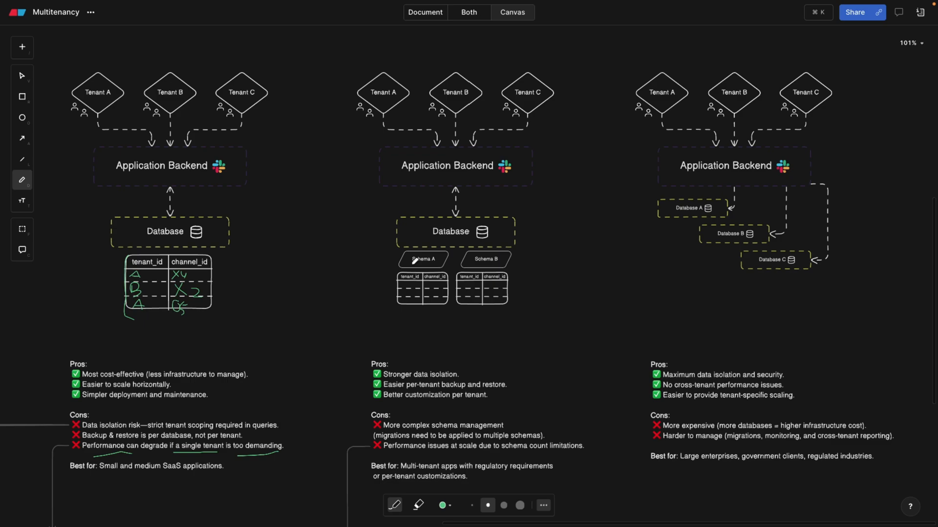
{"action": "mouse_move", "coordinate": [285, 257]}
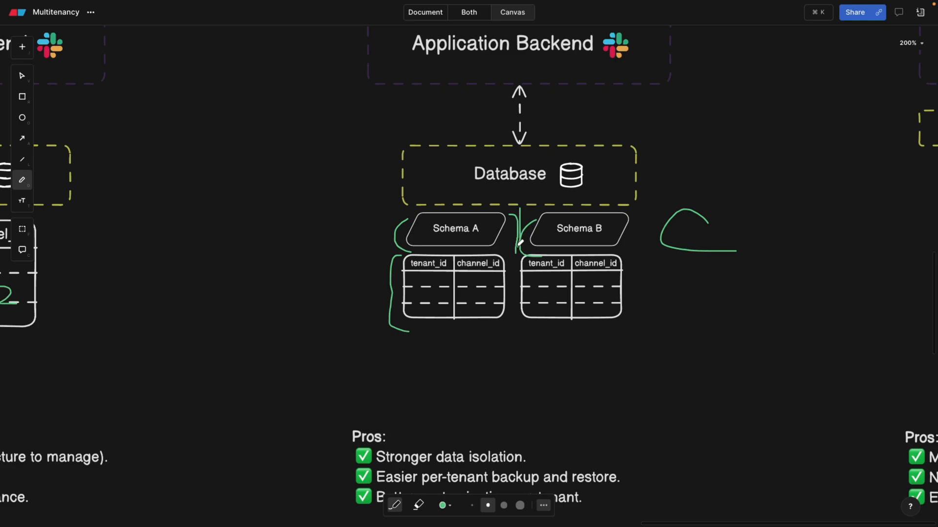
{"action": "left_click", "coordinate": [16, 13]}
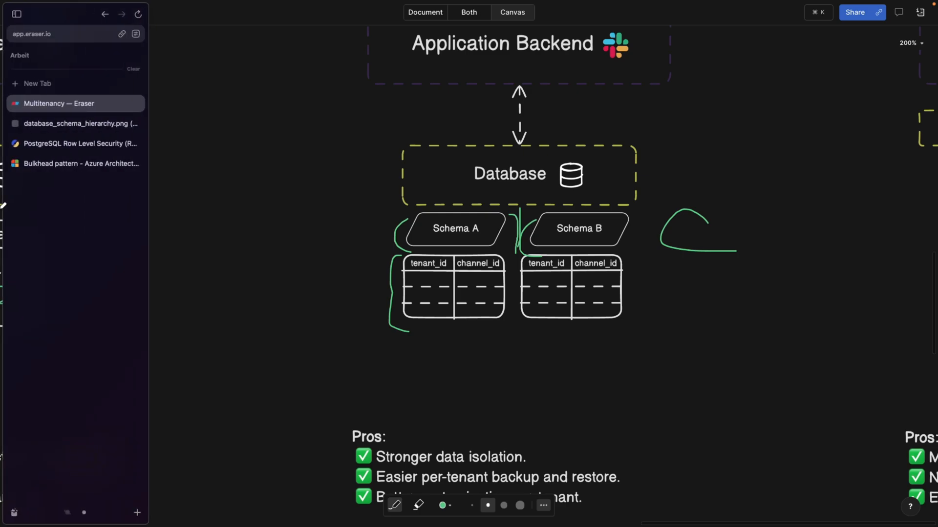
{"action": "left_click", "coordinate": [78, 123]}
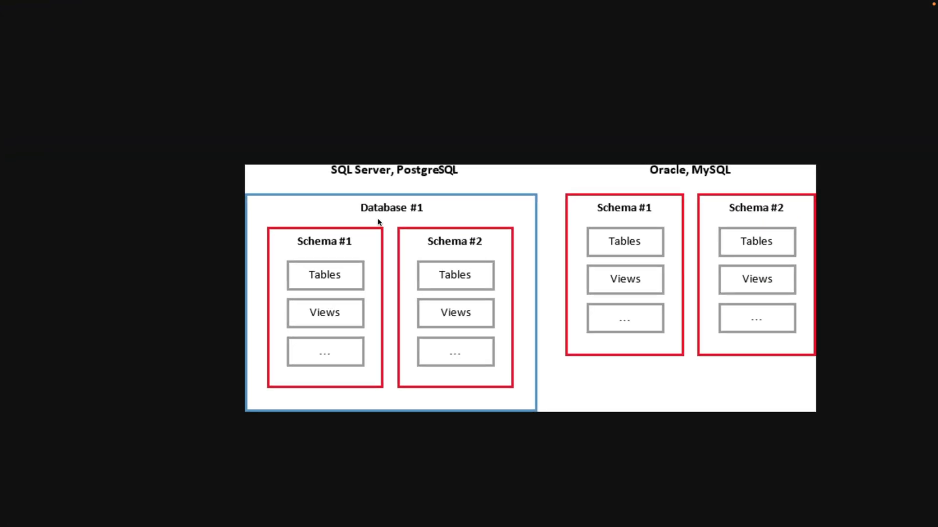
{"action": "mouse_move", "coordinate": [377, 324]}
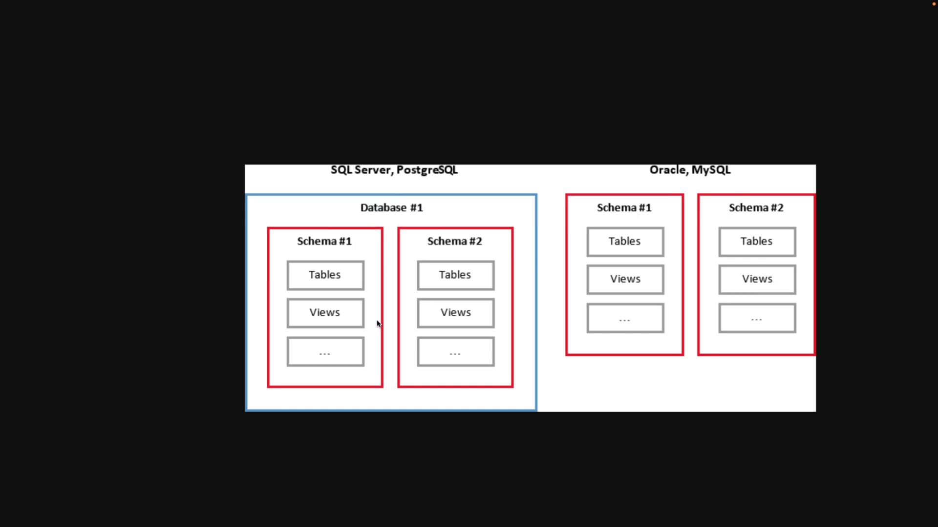
{"action": "mouse_move", "coordinate": [380, 341]}
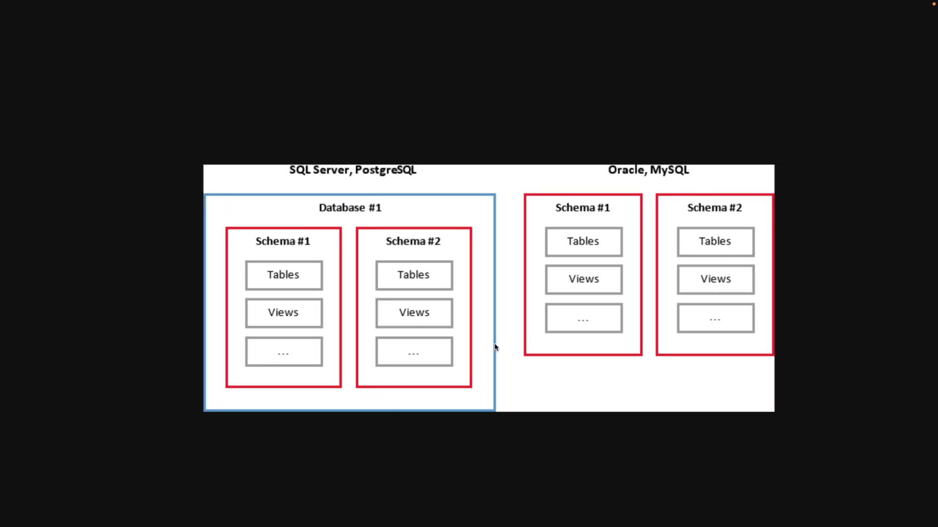
{"action": "mouse_move", "coordinate": [396, 181]}
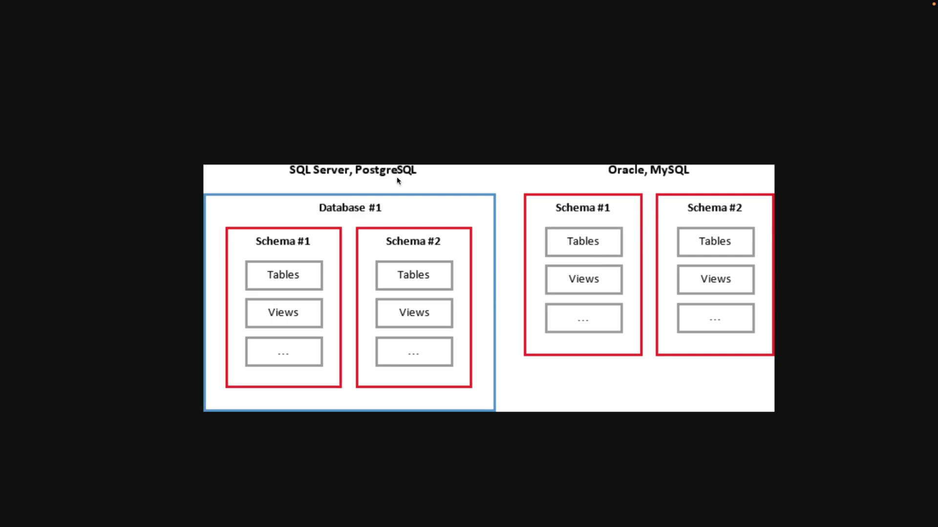
{"action": "mouse_move", "coordinate": [307, 179]}
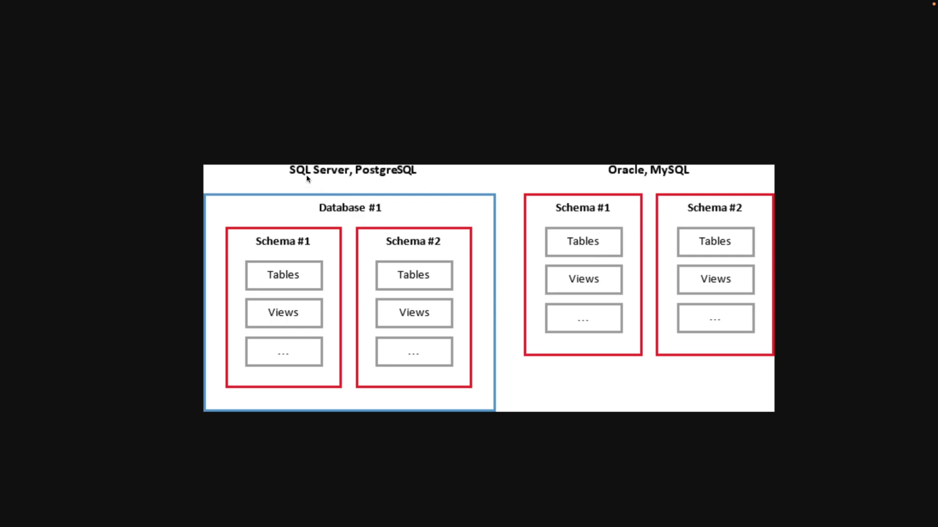
{"action": "mouse_move", "coordinate": [671, 193]}
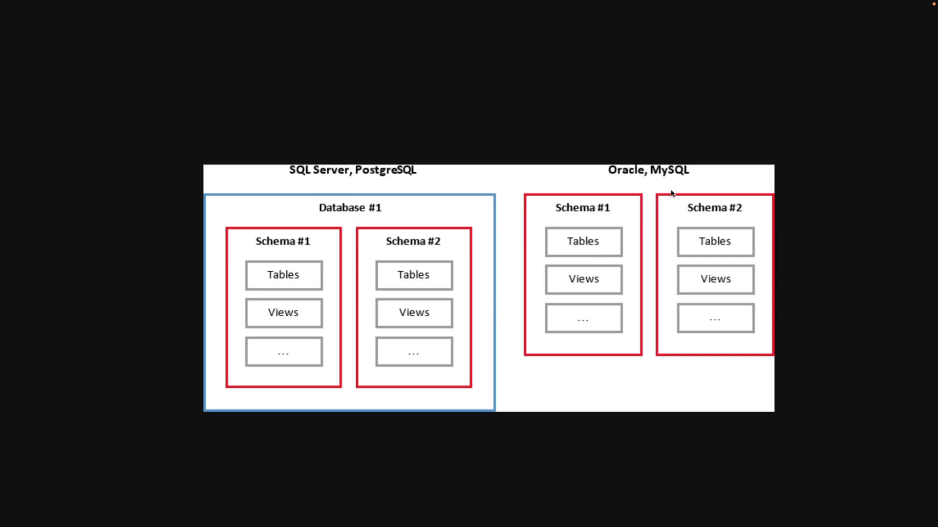
{"action": "mouse_move", "coordinate": [172, 196]}
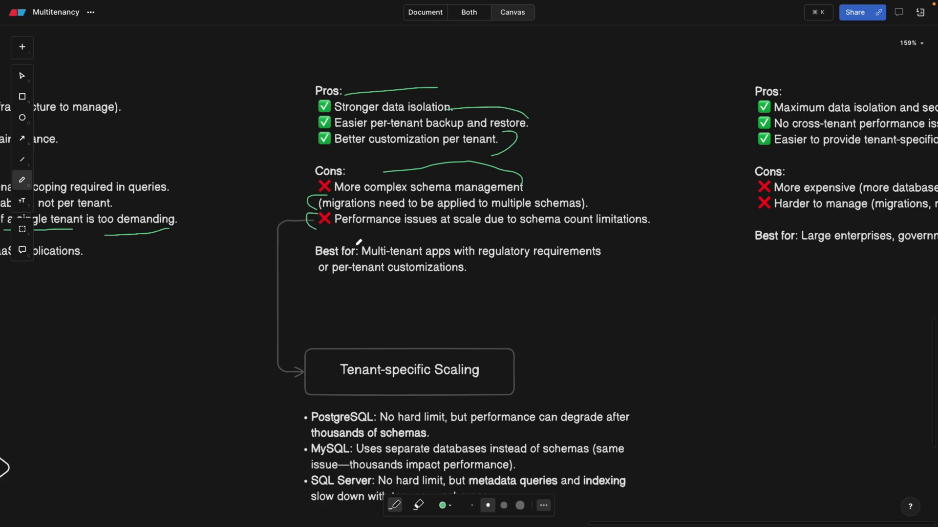
- Underline and bracket the schema-per-tenant Pros/Cons lines and circle the Schema A and B tables
{"action": "scroll", "scroll_direction": "down", "scroll_amount": 3}
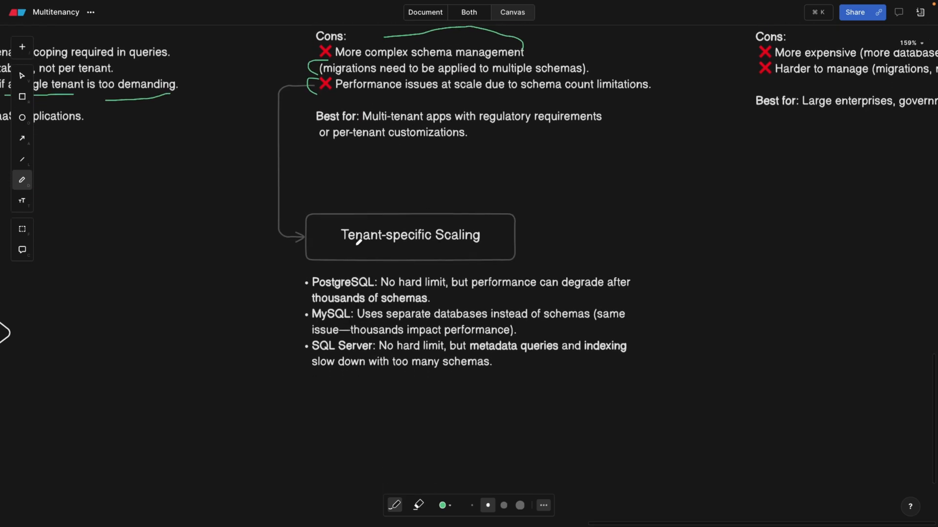
{"action": "scroll", "scroll_direction": "up", "scroll_amount": 3}
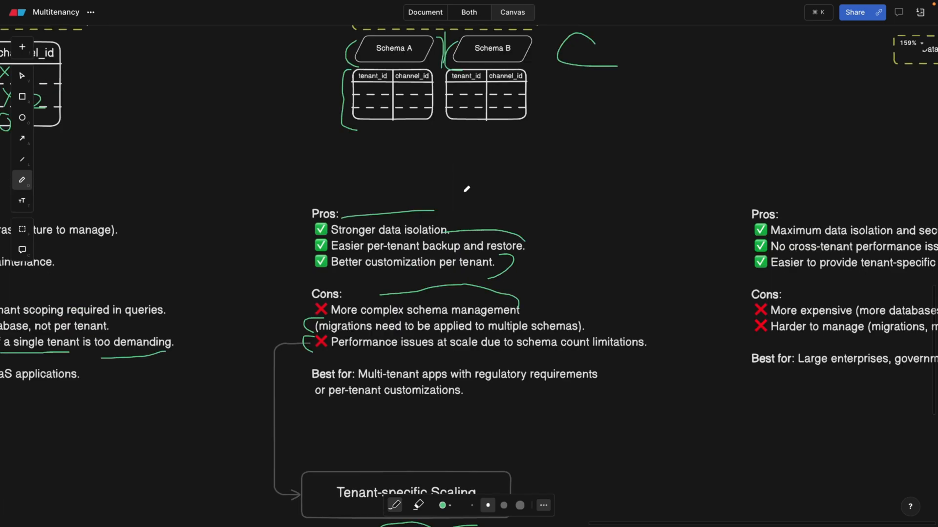
{"action": "mouse_move", "coordinate": [350, 356]}
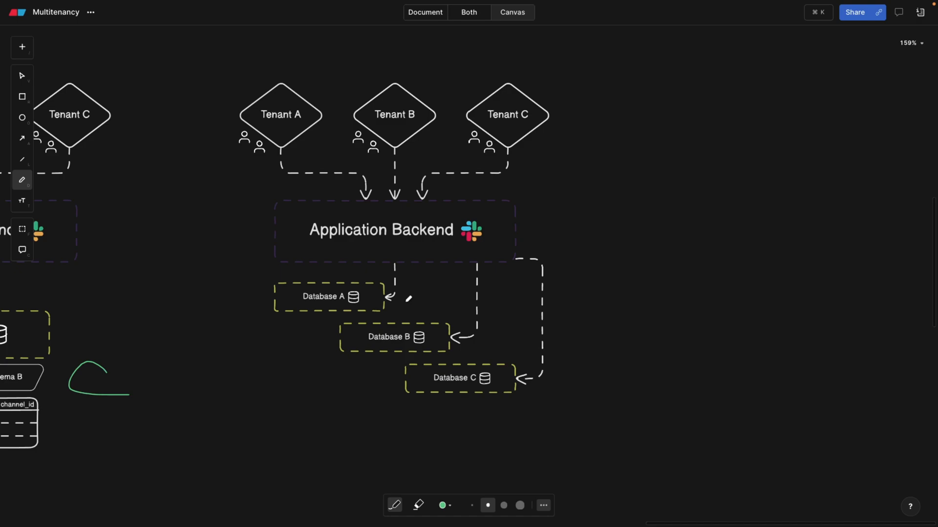
{"action": "mouse_move", "coordinate": [141, 200]}
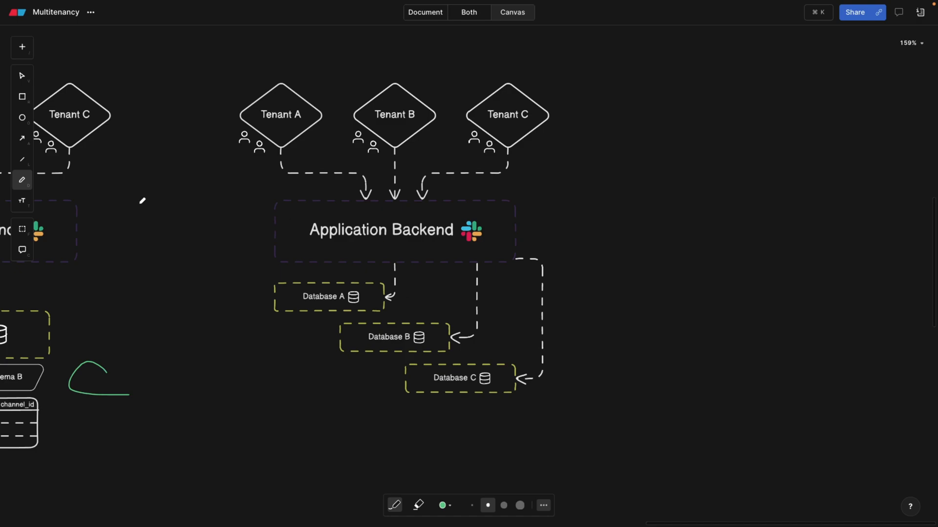
- Draw small green curves left of the Database A, B and C boxes
{"action": "left_click", "coordinate": [381, 230]}
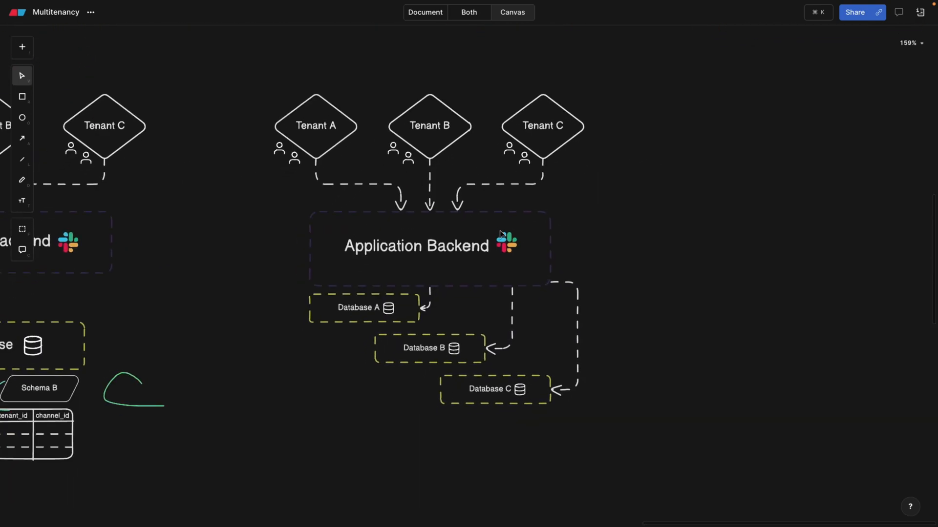
{"action": "mouse_move", "coordinate": [458, 327]}
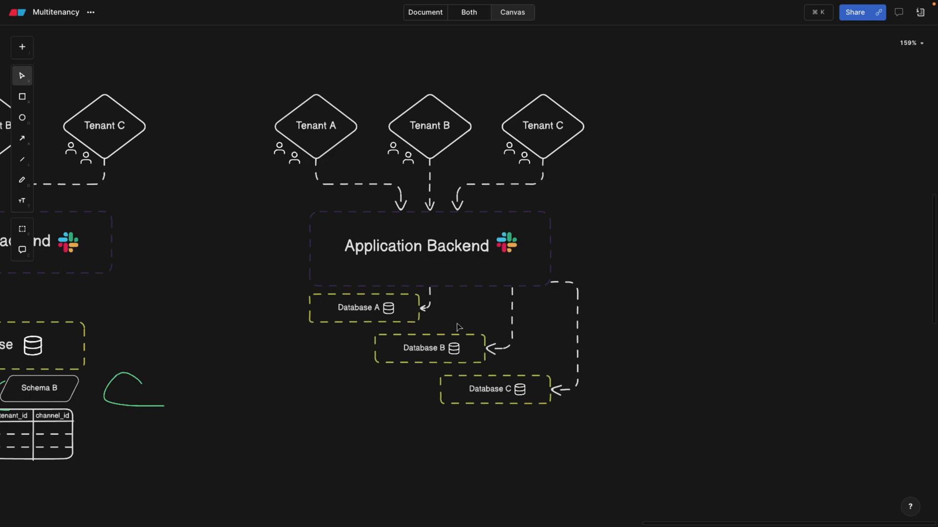
{"action": "mouse_move", "coordinate": [203, 250]}
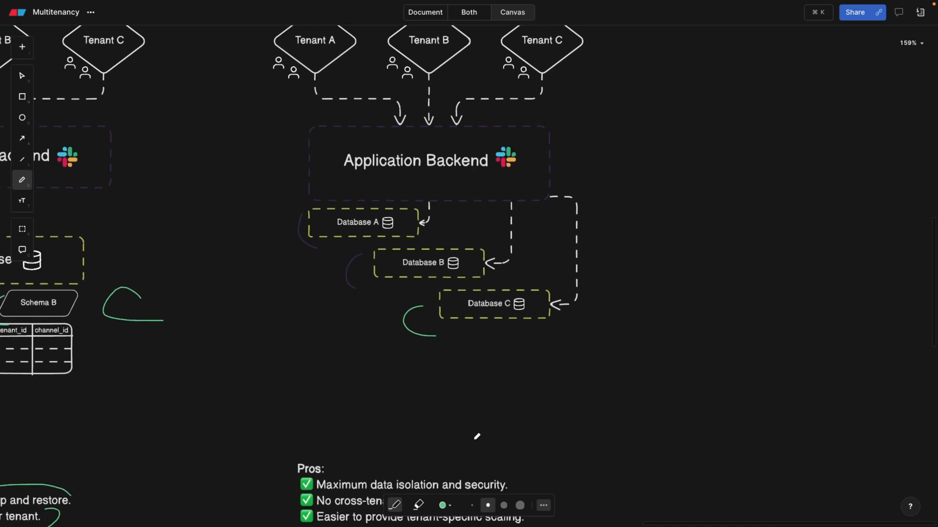
- Draw green arrows from Database A to B to C and underline Database C and the Pros lines
{"action": "scroll", "scroll_direction": "down", "scroll_amount": 3}
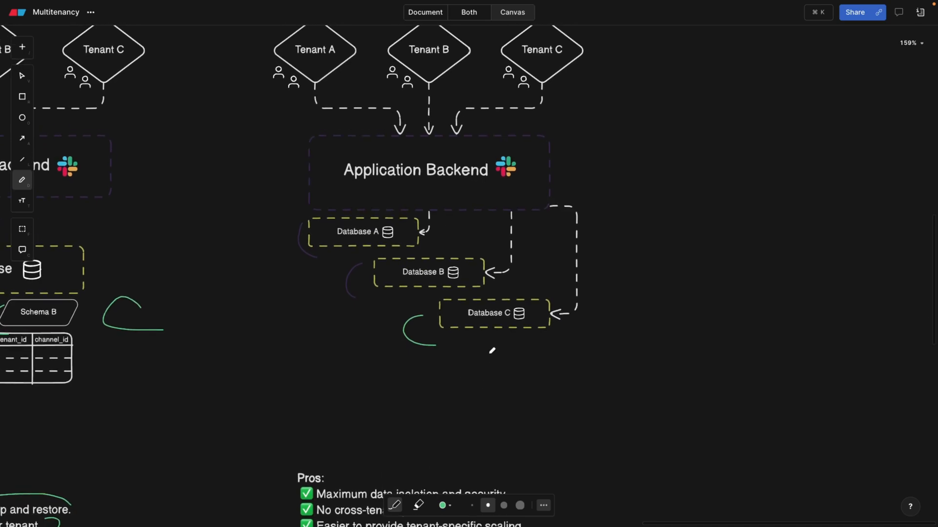
{"action": "scroll", "scroll_direction": "down", "scroll_amount": 3}
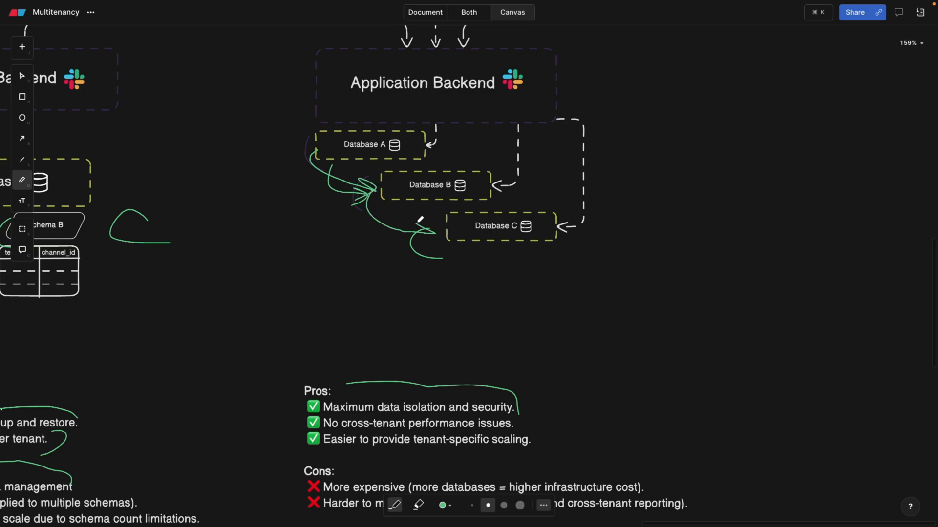
{"action": "scroll", "scroll_direction": "down", "scroll_amount": 3}
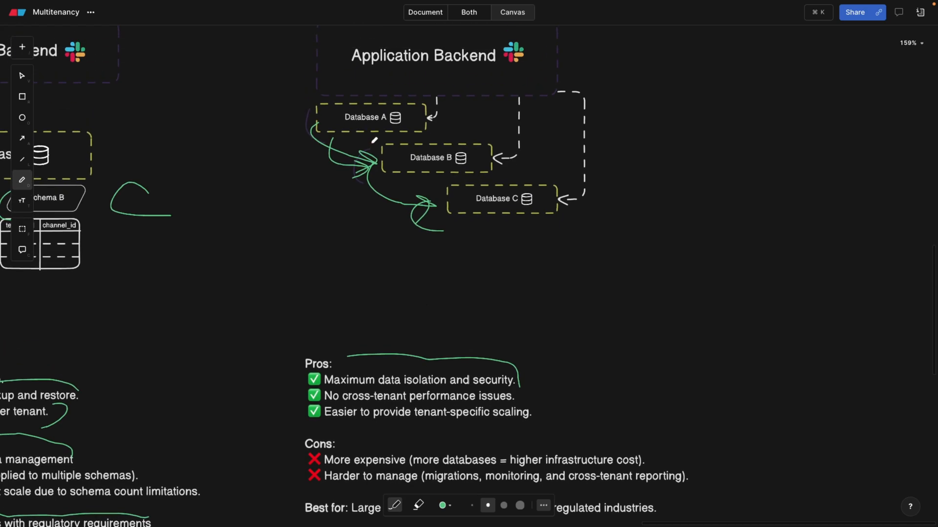
{"action": "scroll", "scroll_direction": "down", "scroll_amount": 3}
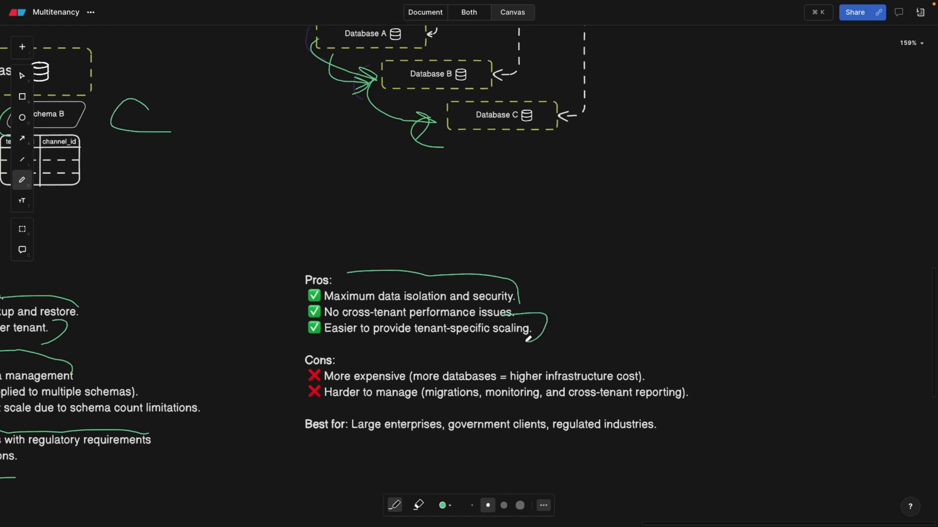
{"action": "scroll", "scroll_direction": "down", "scroll_amount": 3}
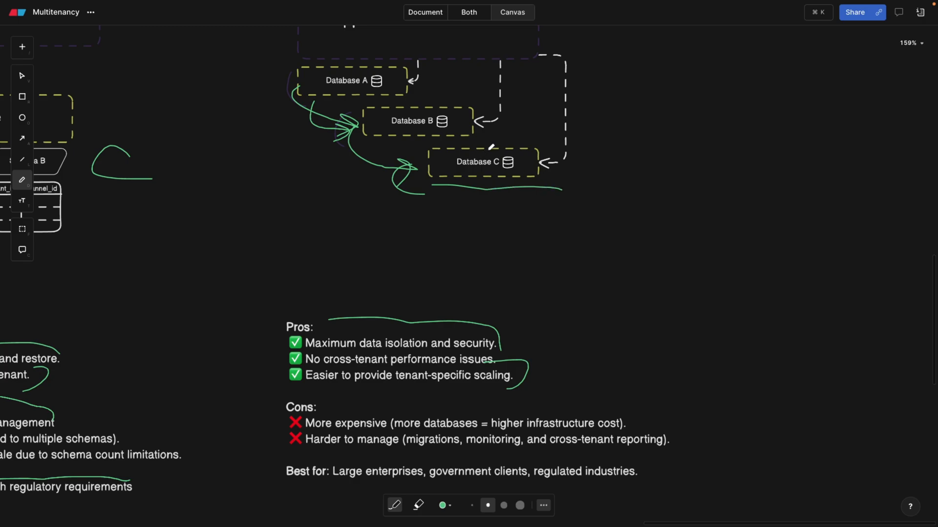
{"action": "scroll", "scroll_direction": "down", "scroll_amount": 3}
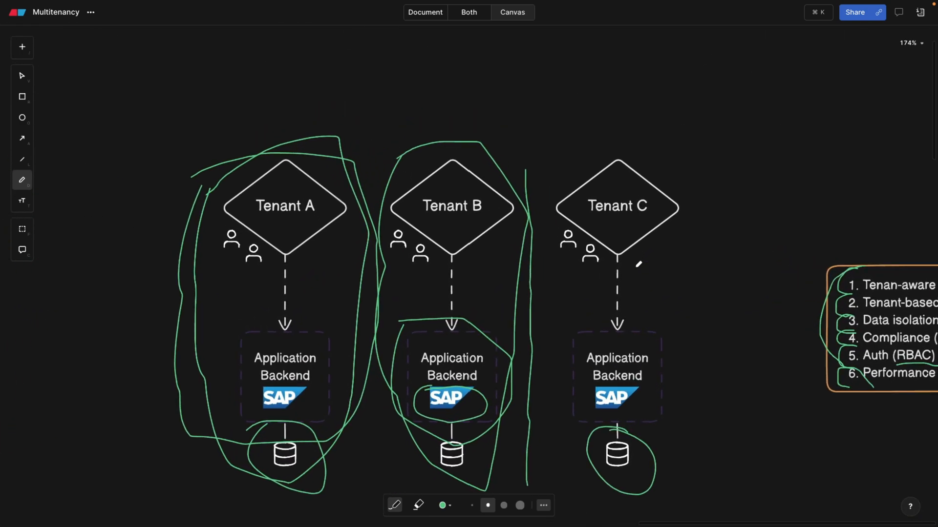
{"action": "mouse_move", "coordinate": [649, 307]}
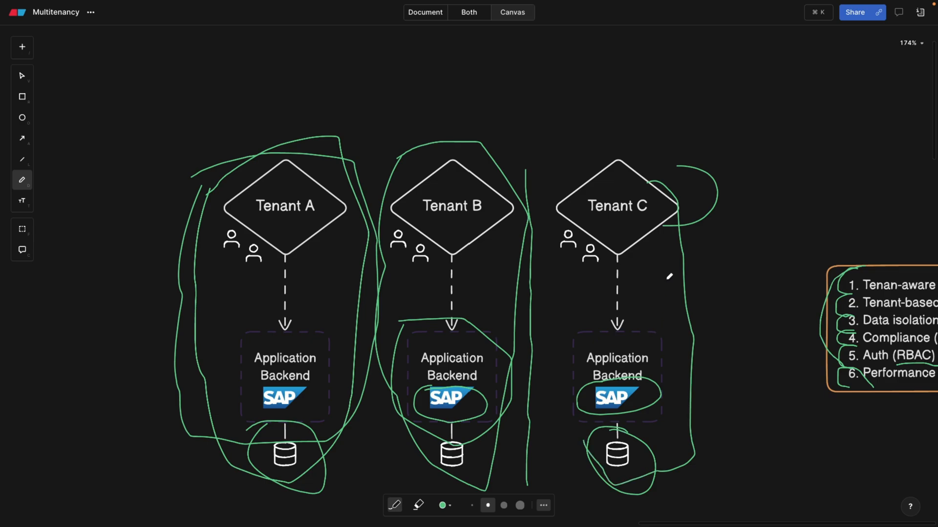
- Circle Tenant C's stack, SAP logo and database, then zoom out to the whole board
{"action": "scroll", "scroll_direction": "down", "scroll_amount": 3}
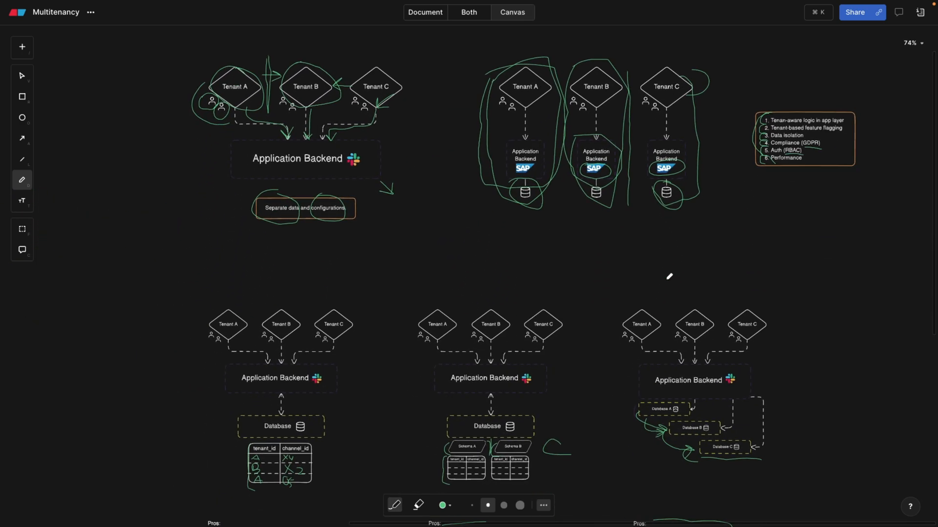